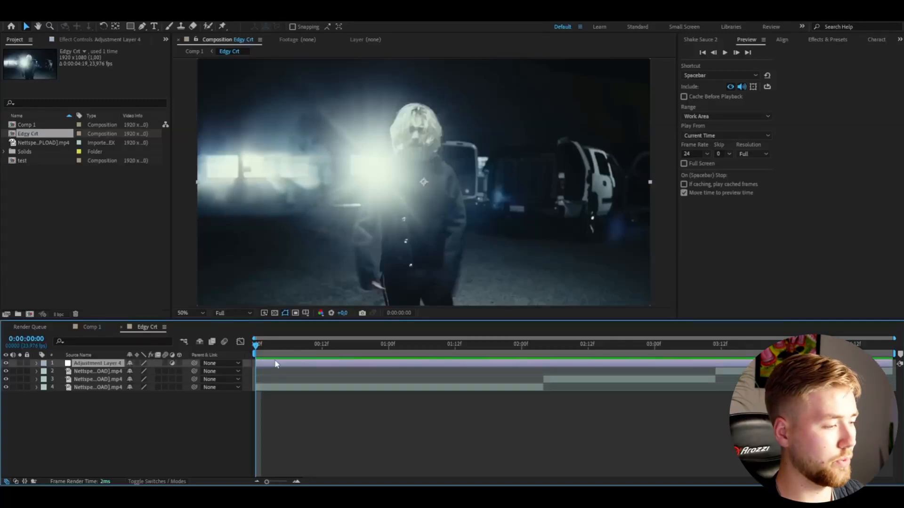
# Apply the Curves effect to Adjustment Layer 4 via the Effects & Presets search 'cur'
pyautogui.write('cur')
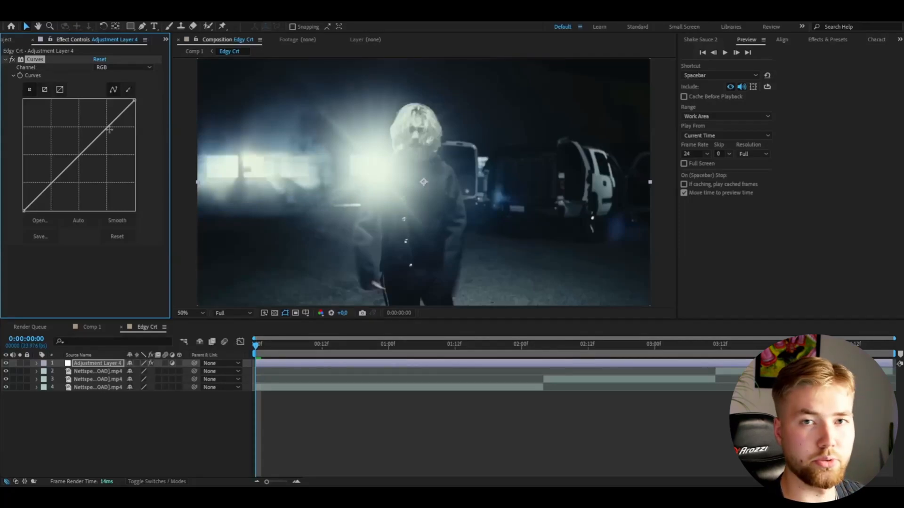
# Bend the Curves line into a steep high-contrast S shape
pyautogui.moveTo(109, 129); pyautogui.dragTo(87, 114)
pyautogui.write('Edgy Crt')
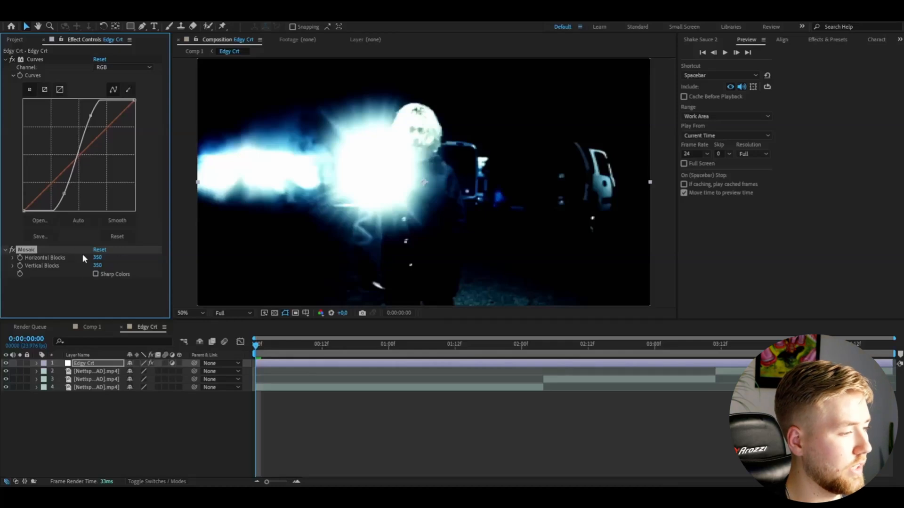
# Apply Generate > Grid to the Edgy Crt layer for a white grid overlay
pyautogui.click(190, 312)
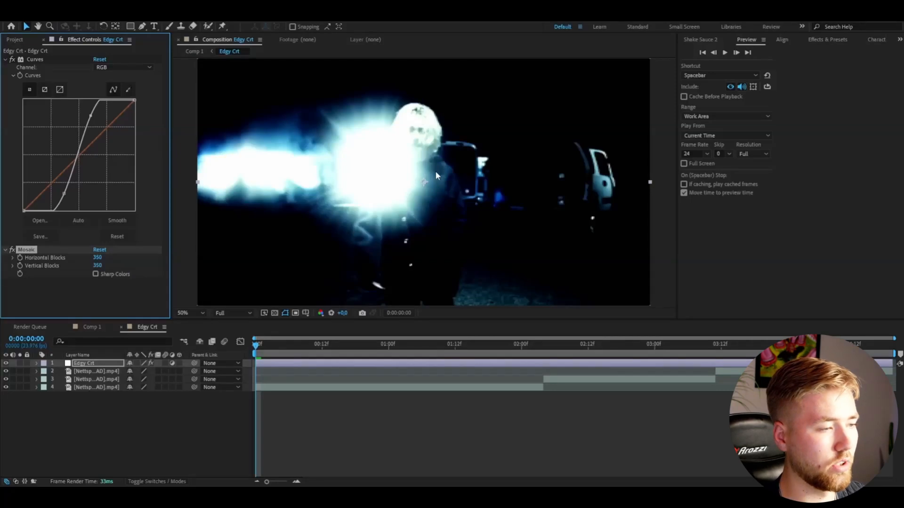
pyautogui.moveTo(467, 216)
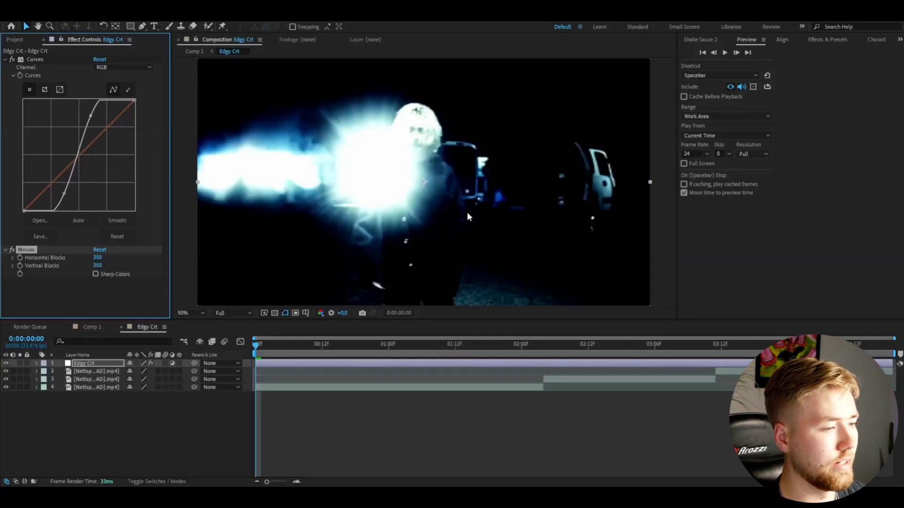
pyautogui.moveTo(153, 314)
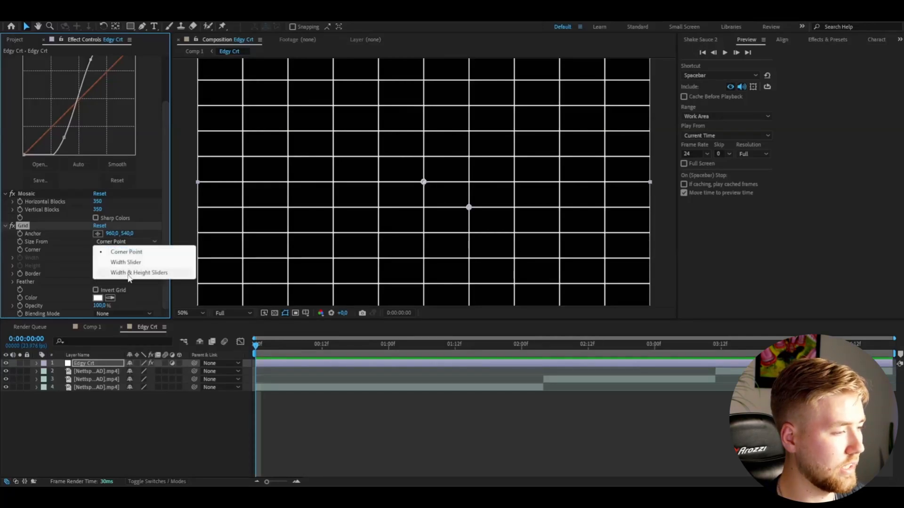
# Set Grid Size From to Width & Height Sliders and edit the cell width for a denser grid
pyautogui.click(138, 272)
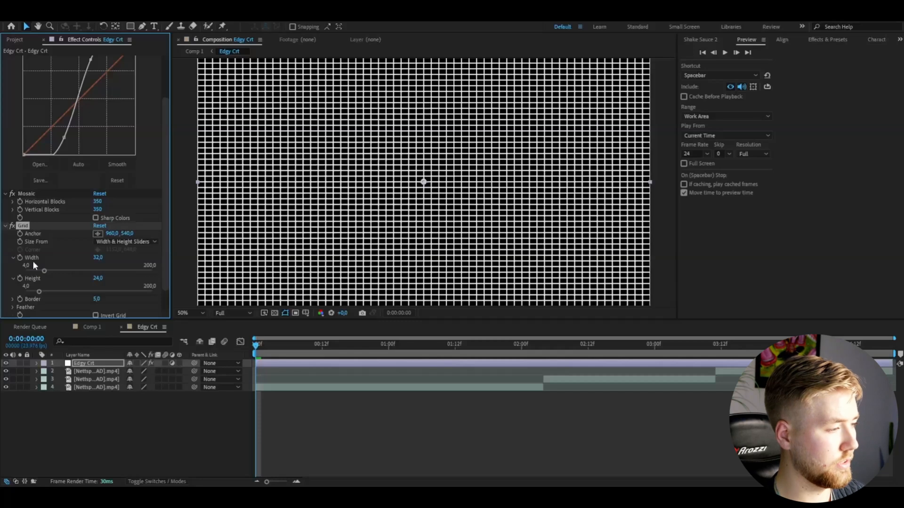
pyautogui.doubleClick(98, 257)
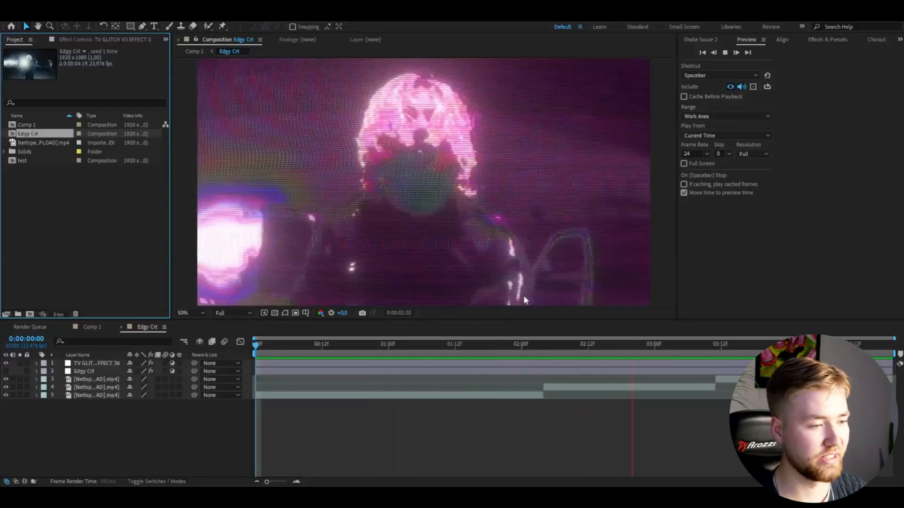
# Place the TV glitch effect clip above Edgy Crt and preview the purple CRT glitch look
pyautogui.click(271, 344)
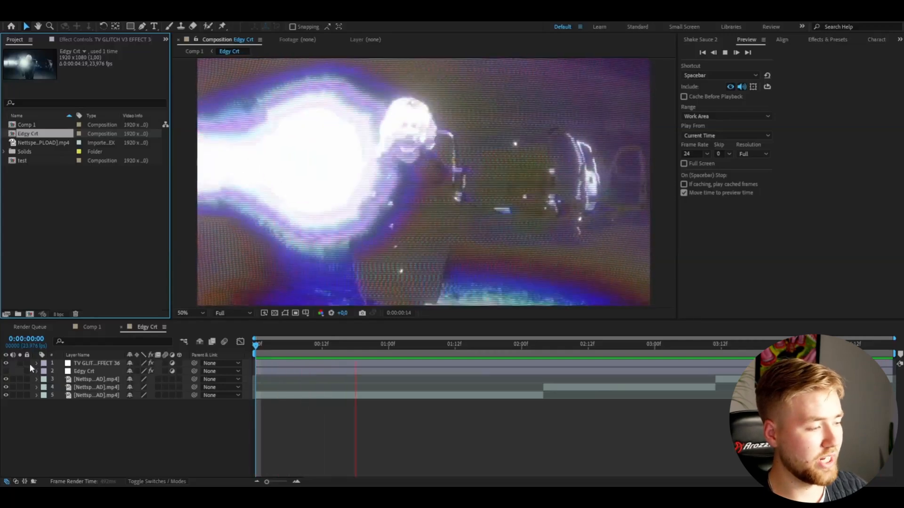
# Hide the TV glitch overlay, then give Edgy Crt Sharpen at 40 and a Deep Glow effect
pyautogui.click(83, 371)
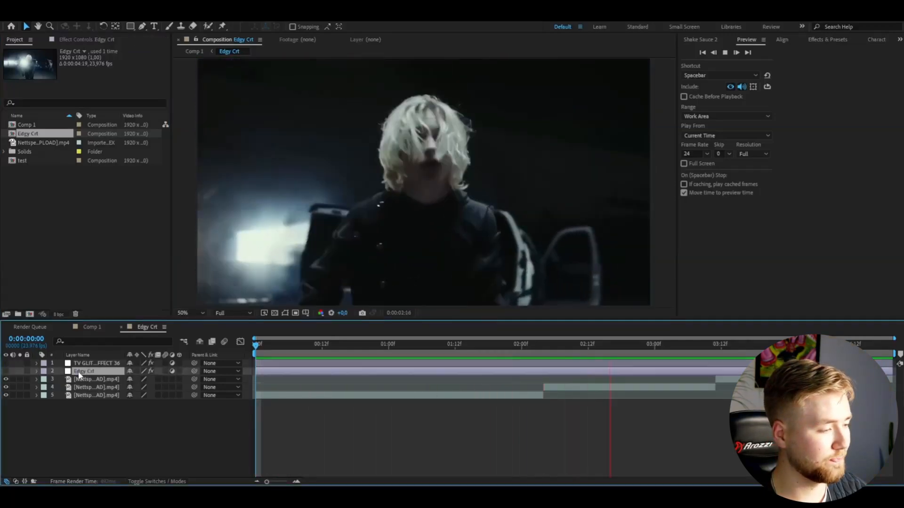
pyautogui.click(84, 371)
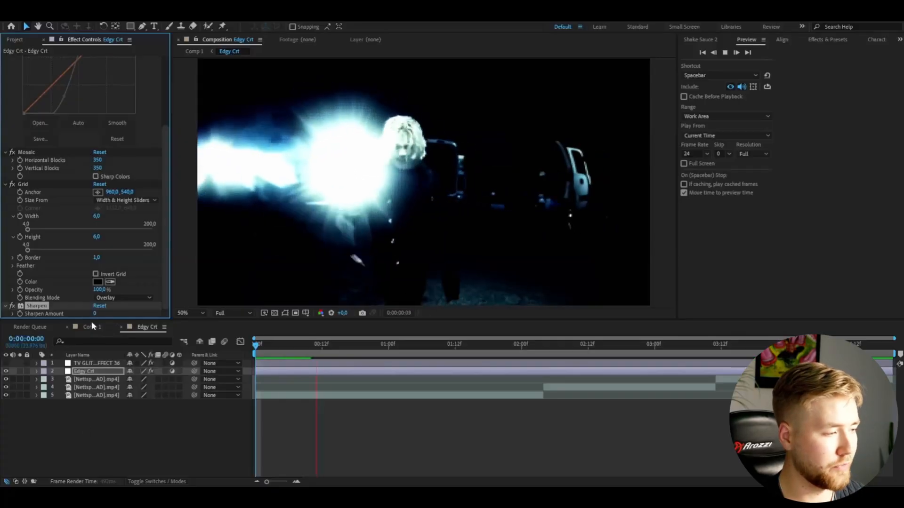
pyautogui.click(554, 344)
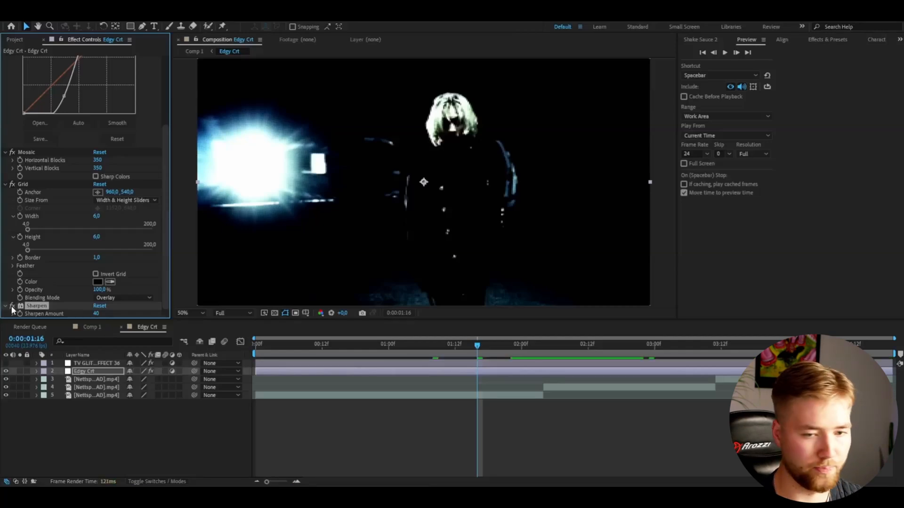
pyautogui.moveTo(16, 309)
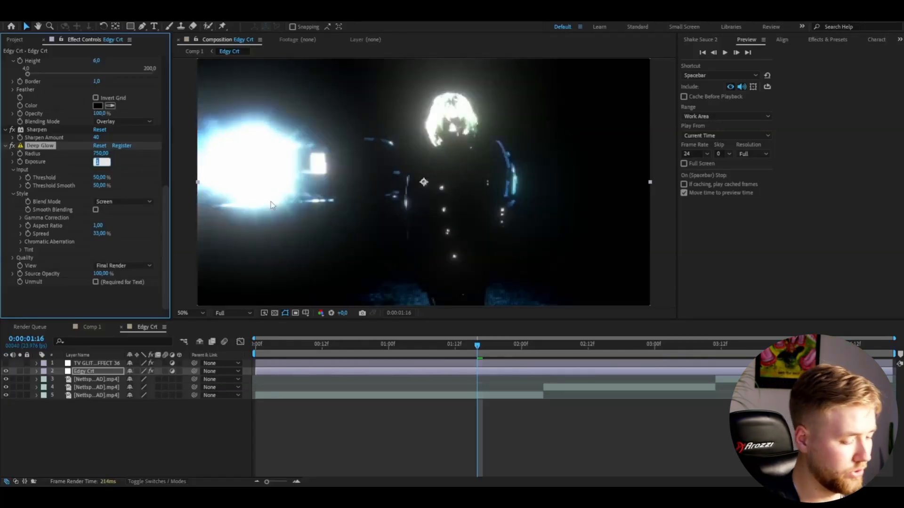
# Set Deep Glow's Exposure to 0,50 to finish the edgy CRT look
pyautogui.write('0,50')
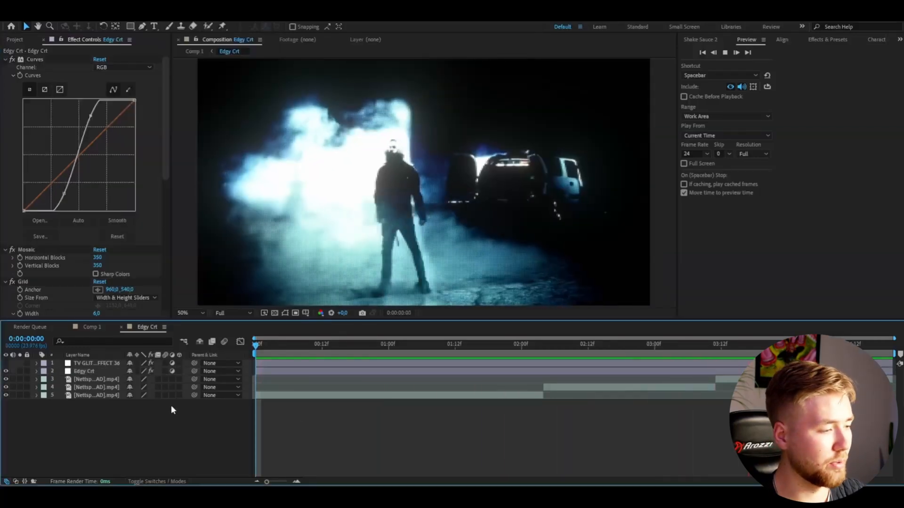
pyautogui.click(344, 344)
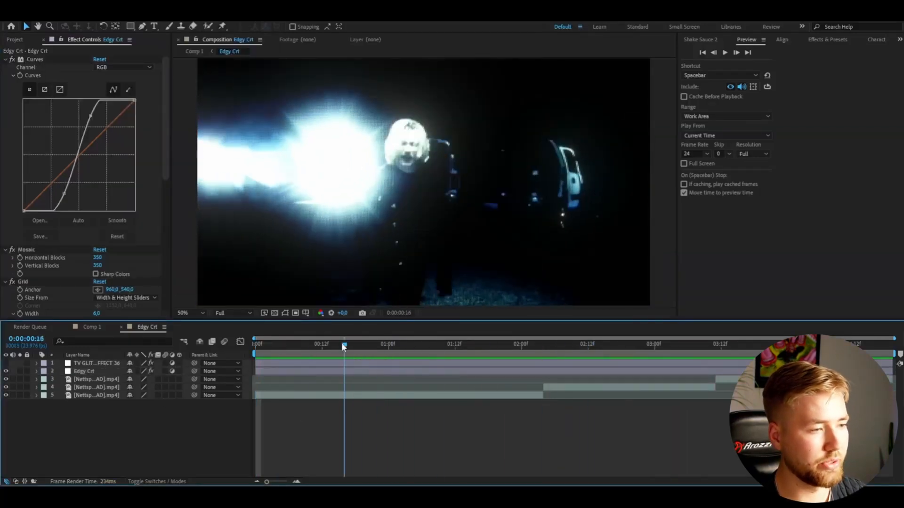
pyautogui.click(395, 344)
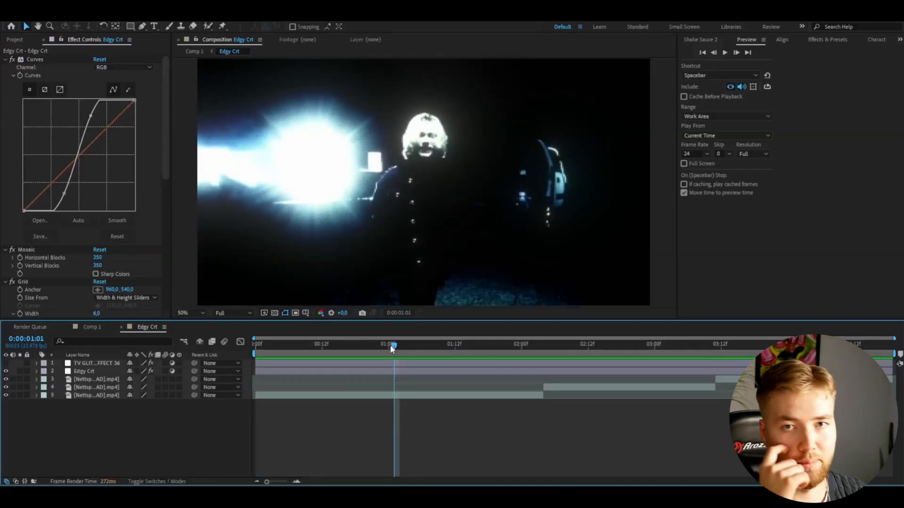
pyautogui.moveTo(393, 346)
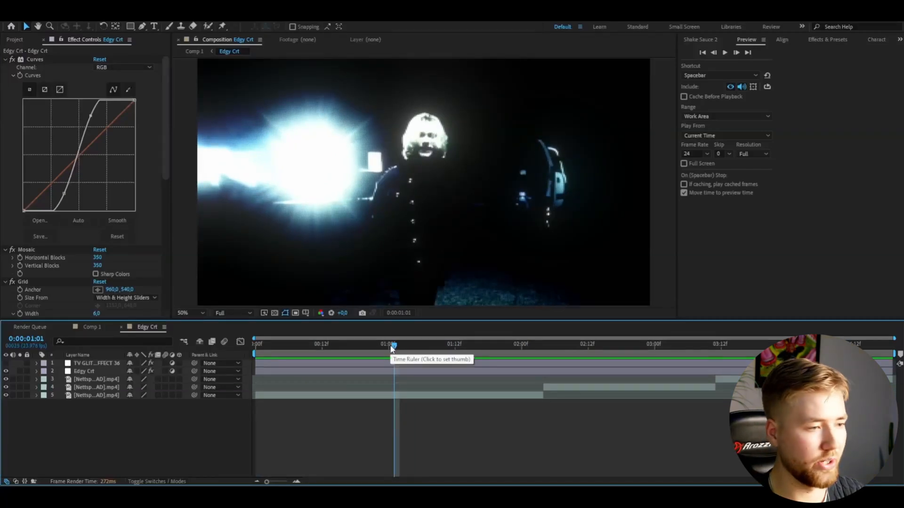